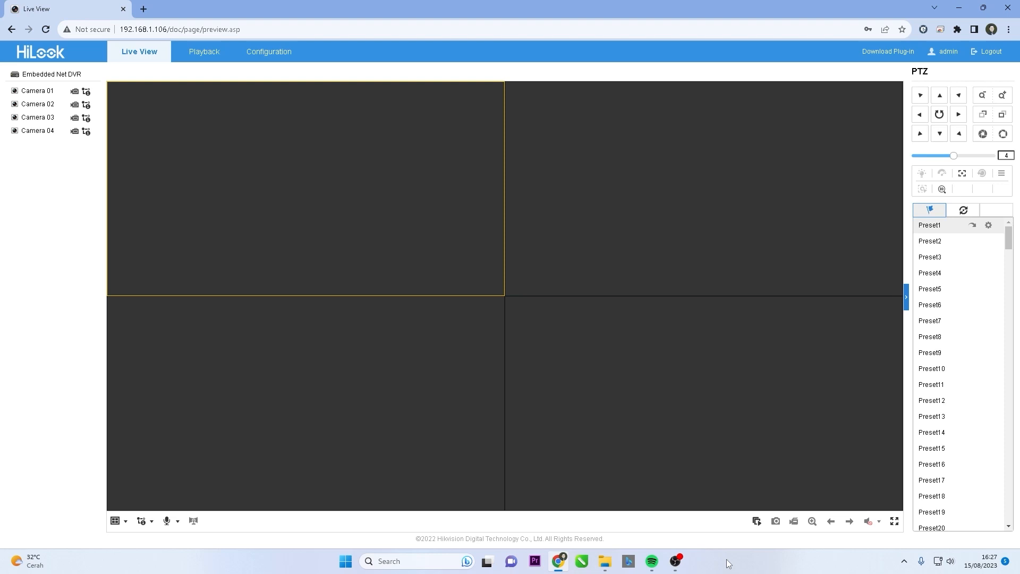
mouse_move(767, 558)
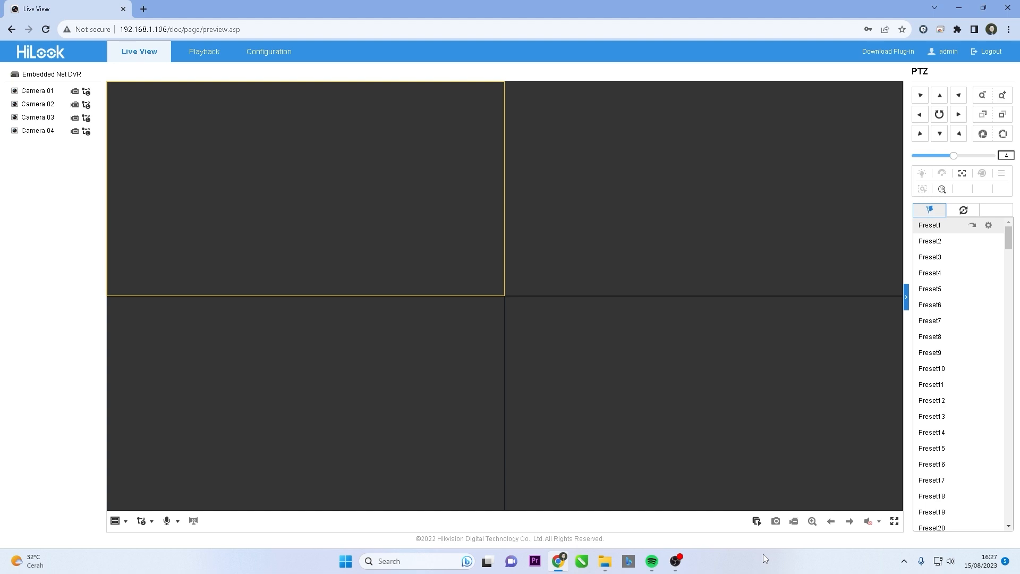
mouse_move(750, 532)
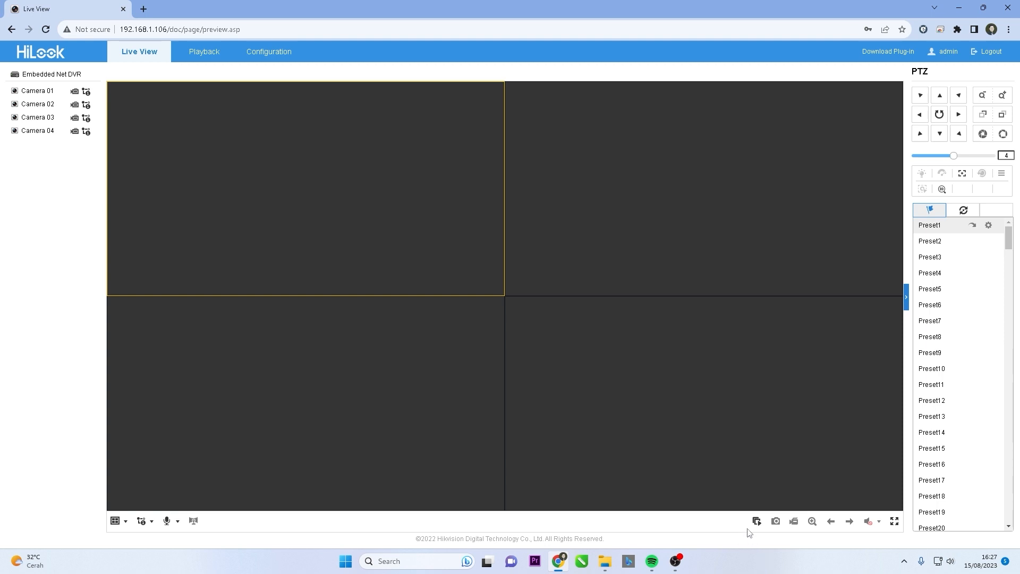
mouse_move(926, 543)
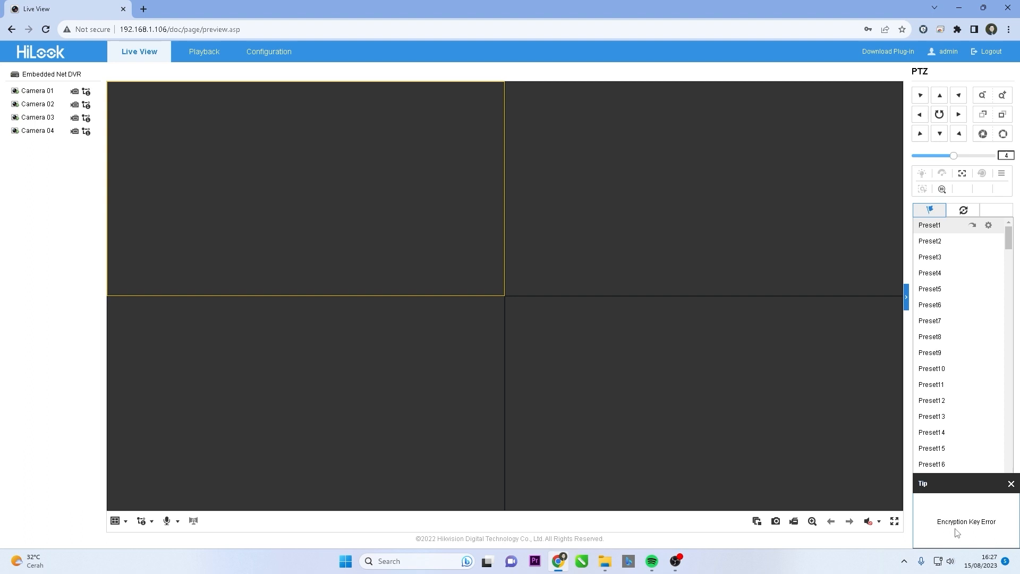
mouse_move(750, 474)
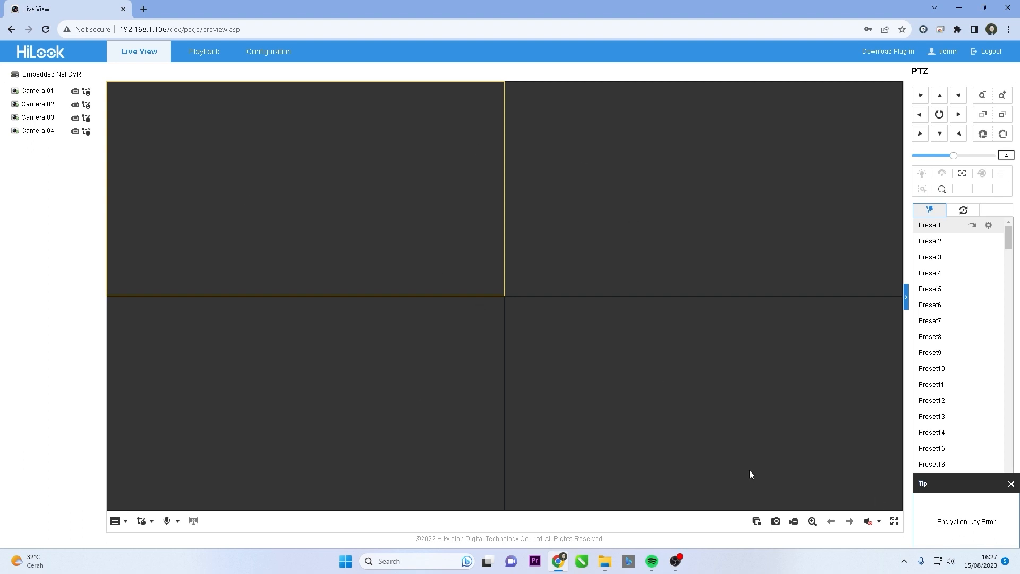
mouse_move(975, 531)
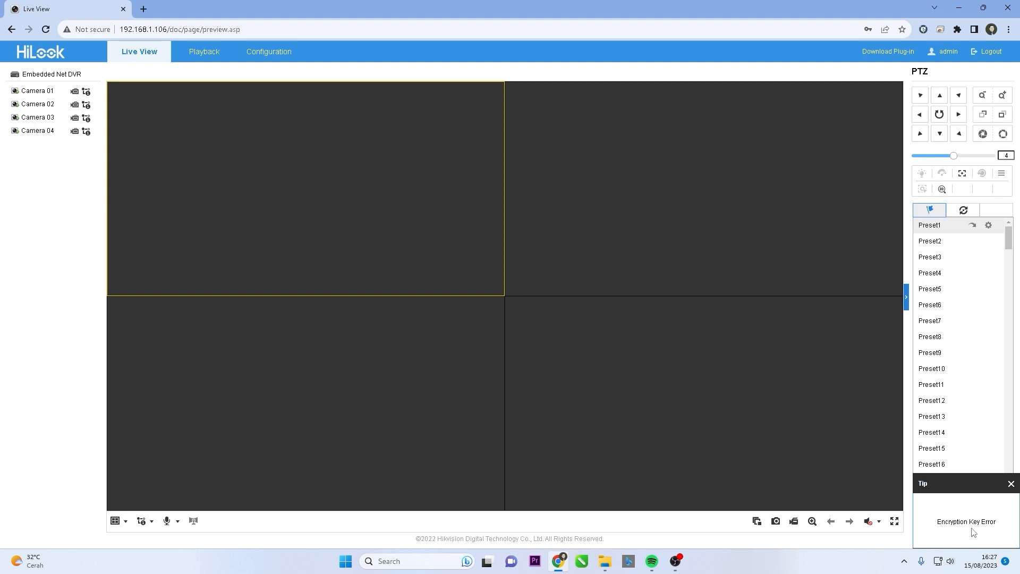
mouse_move(401, 219)
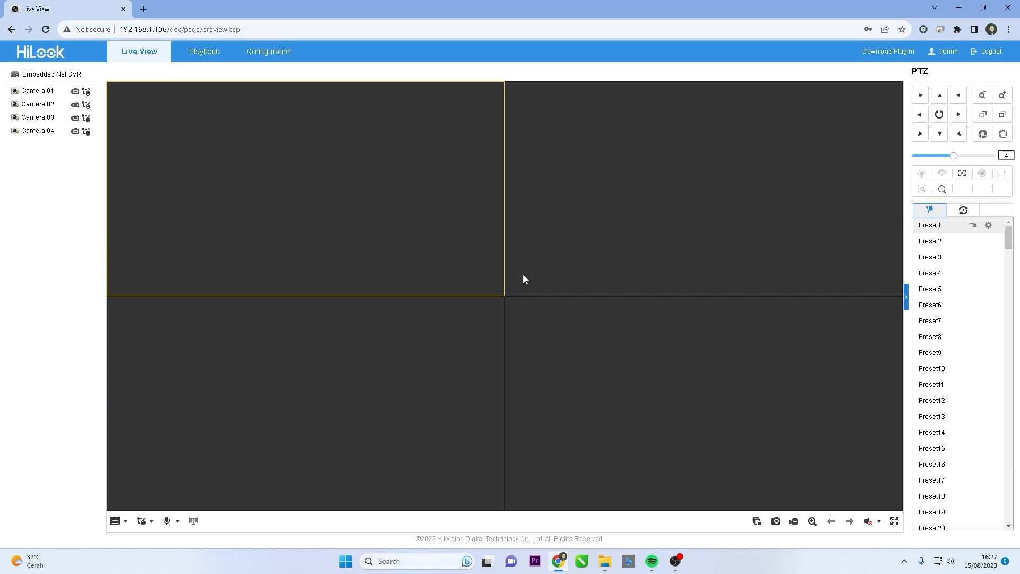
mouse_move(276, 141)
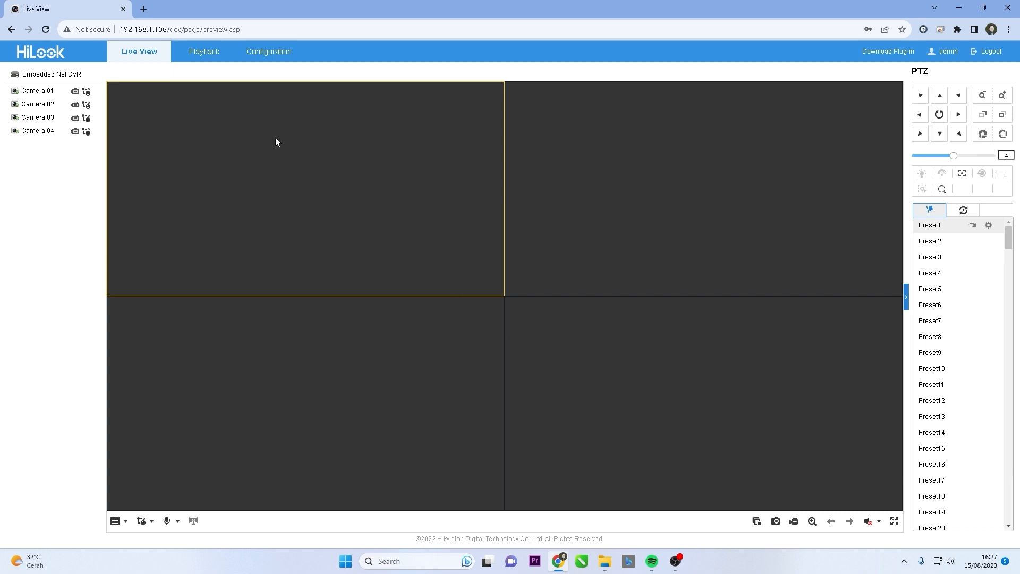
mouse_move(274, 81)
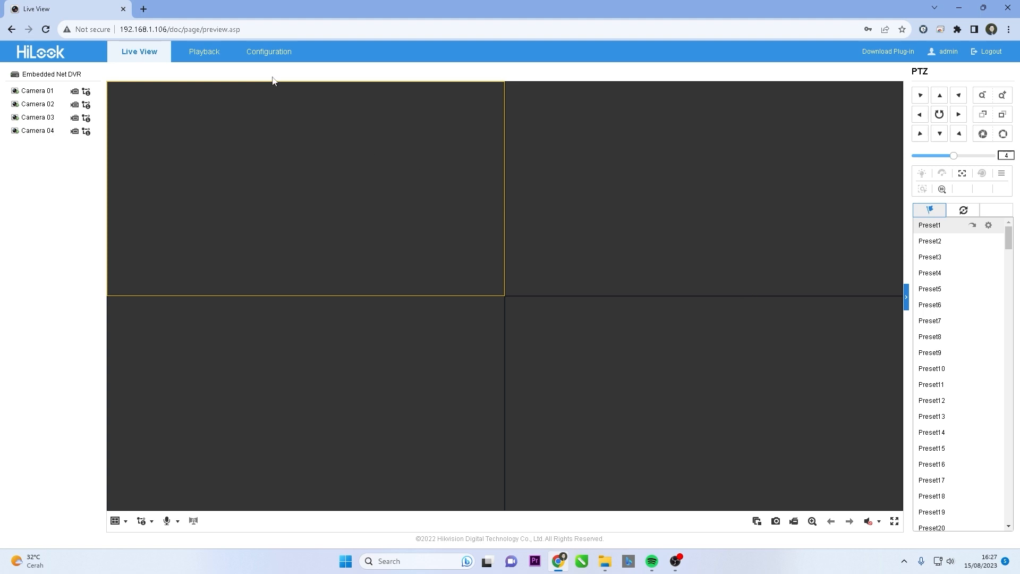
Go to Platform Access under Configuration and select the whole HiLookVision verification code.
click(268, 51)
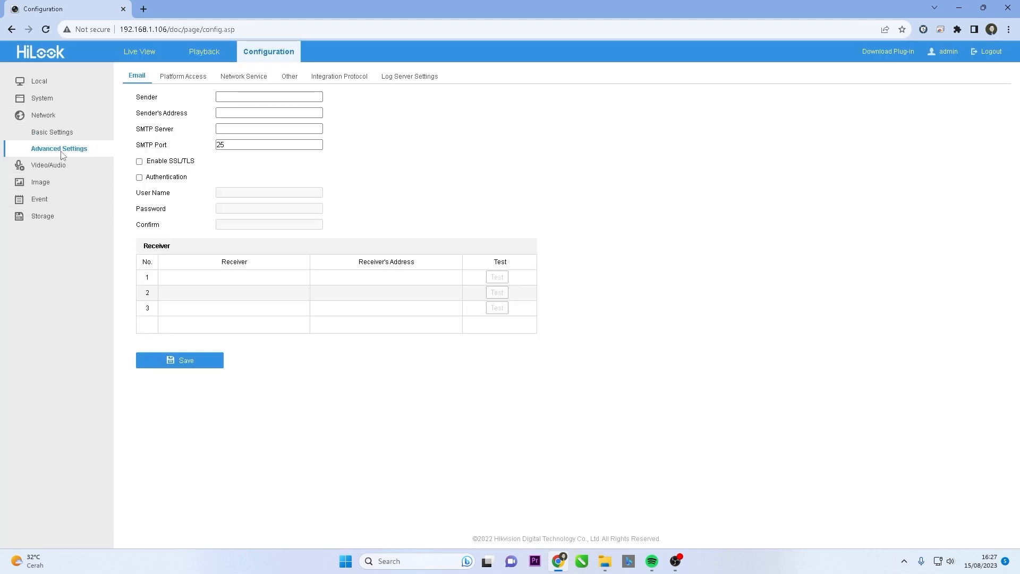
mouse_move(183, 76)
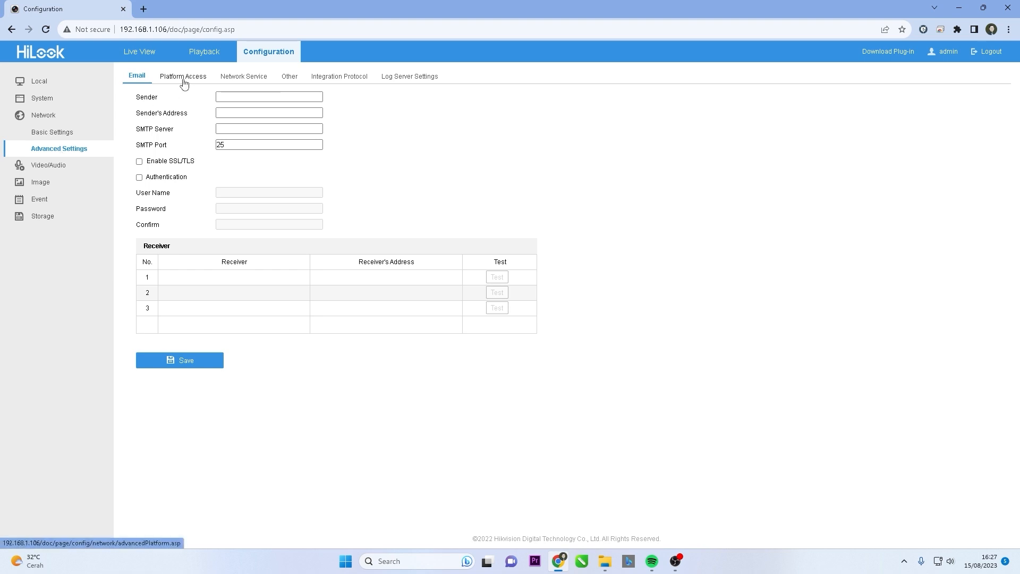
click(183, 76)
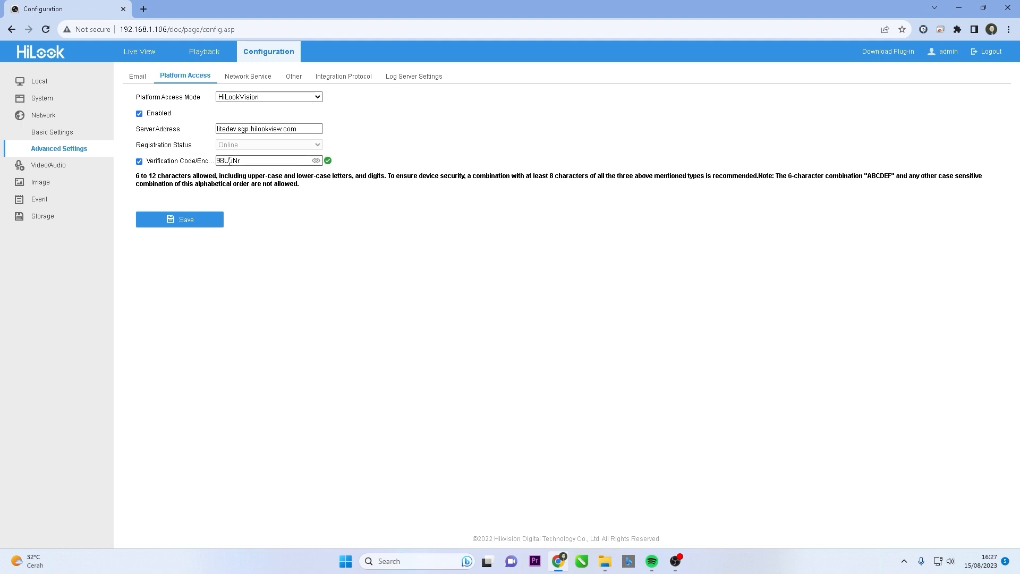
triple_click(267, 160)
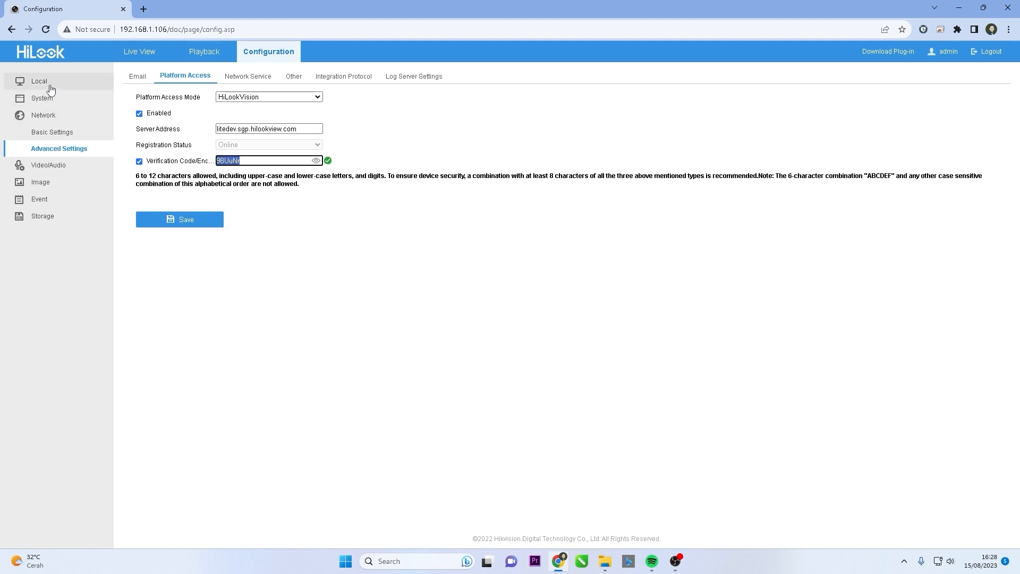
Paste the verification code as the Local encryption key and save the settings.
click(40, 81)
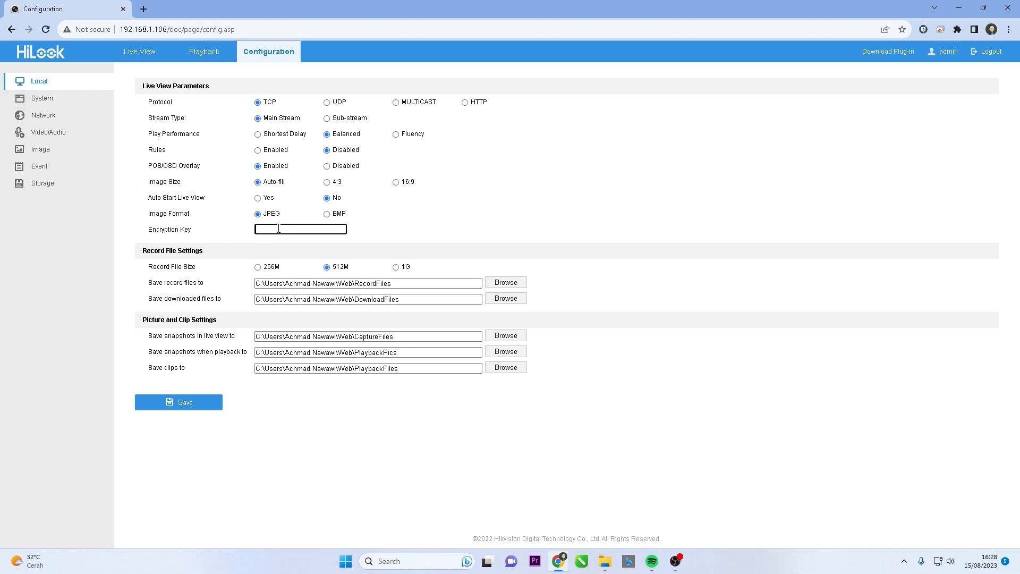
right_click(300, 229)
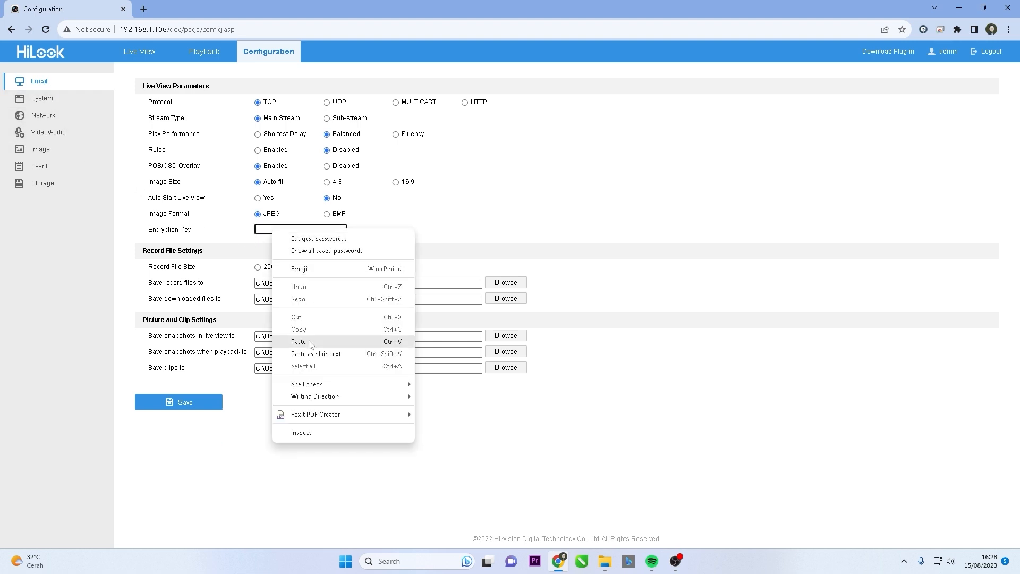
click(298, 341)
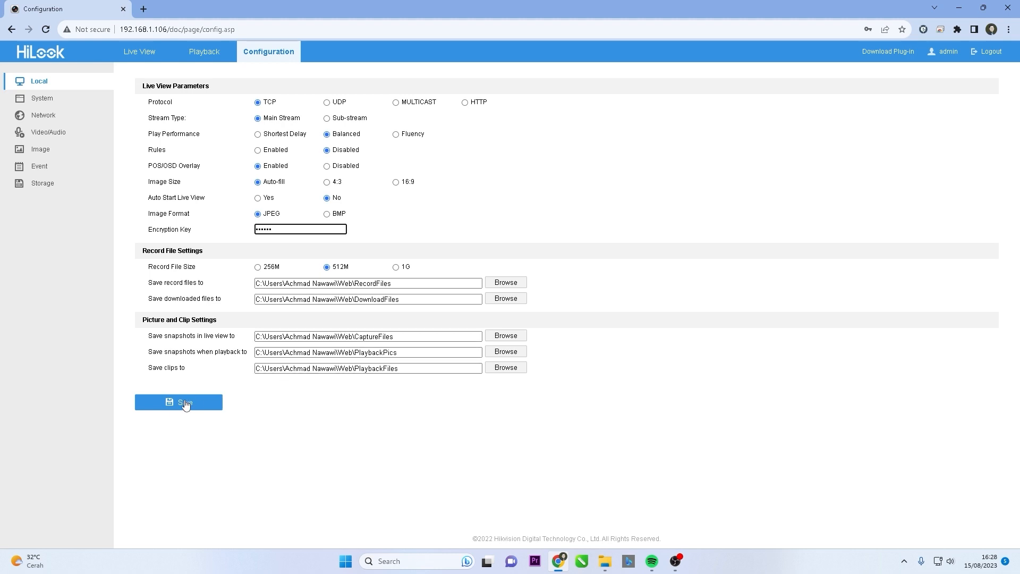
click(179, 402)
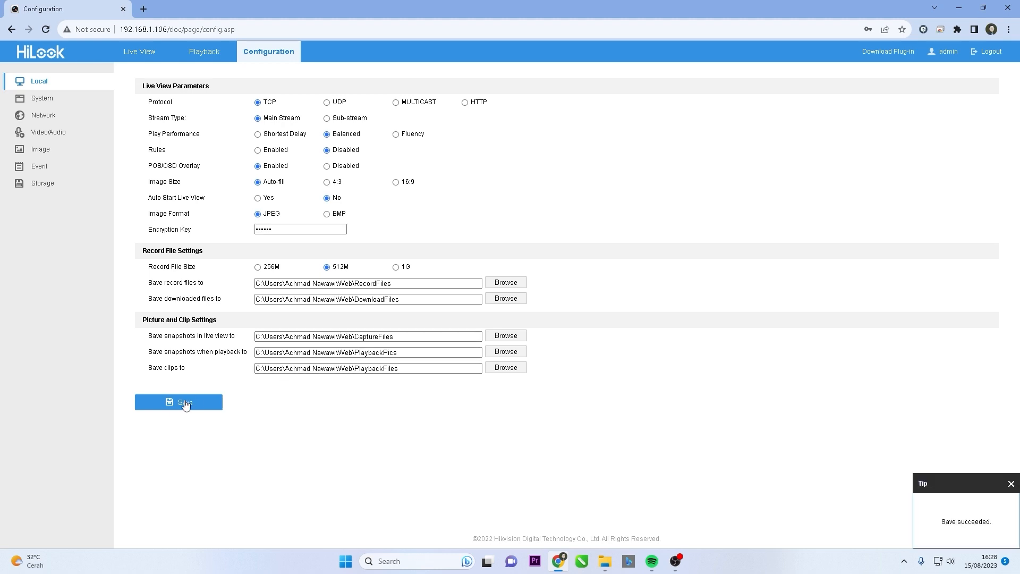
mouse_move(141, 54)
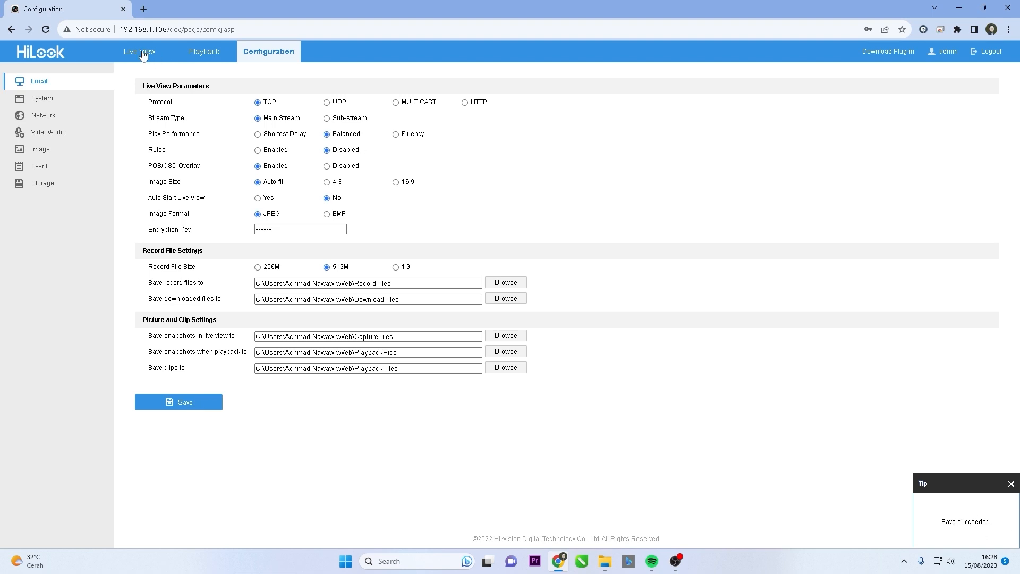
Return to Live View to watch the Camera 01 and Camera 02 feeds.
click(138, 51)
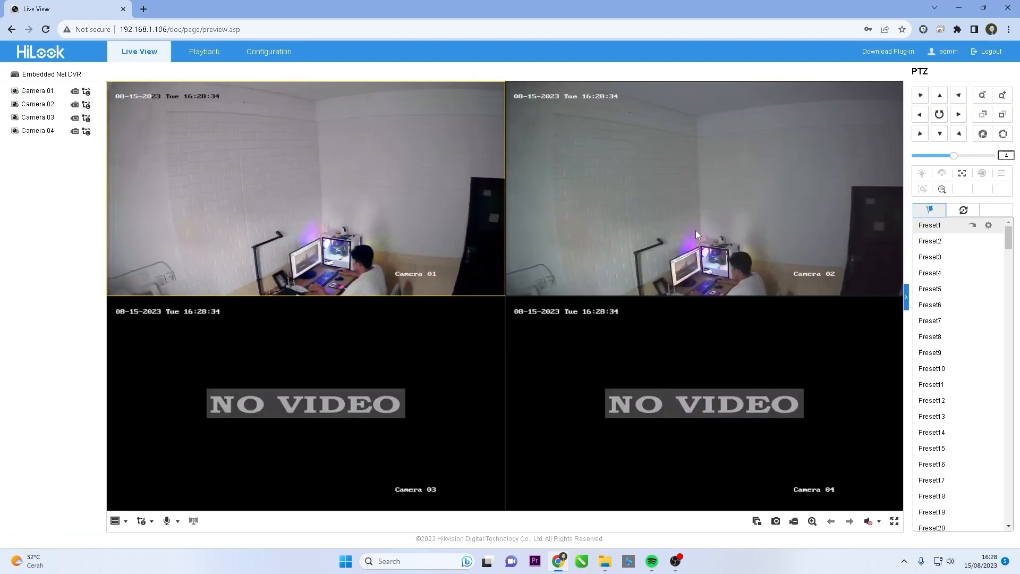
mouse_move(742, 339)
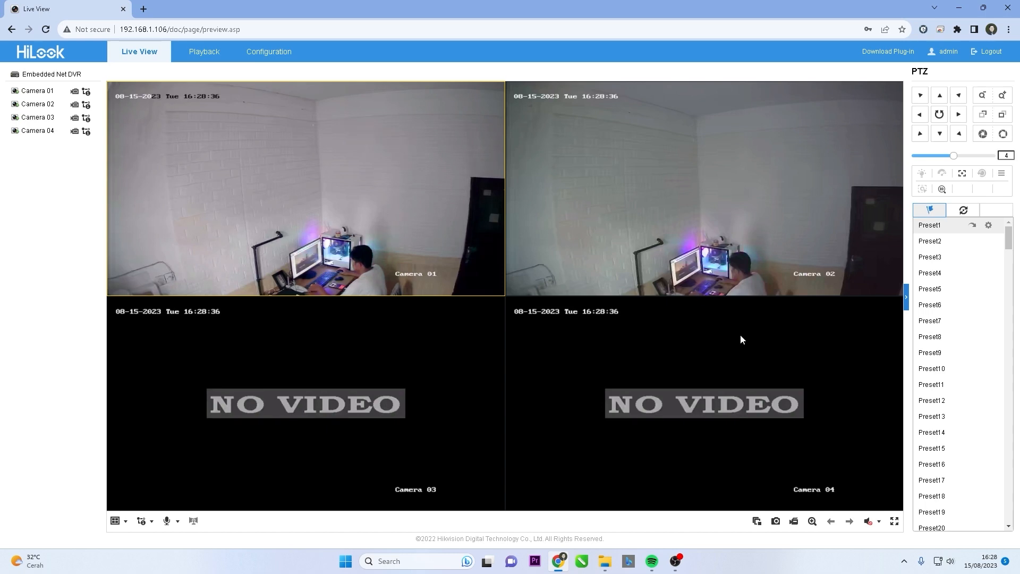
mouse_move(718, 328)
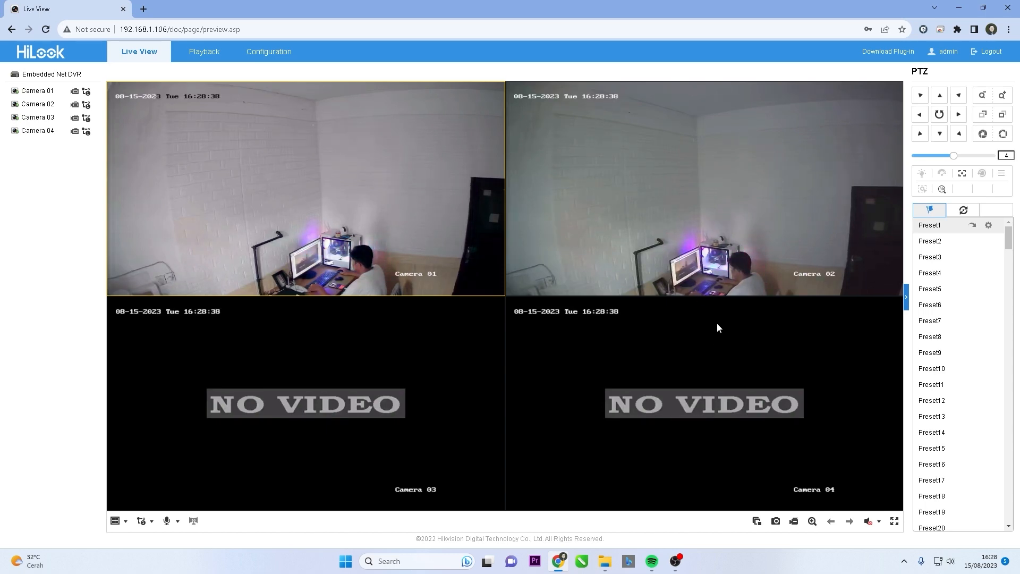
mouse_move(692, 355)
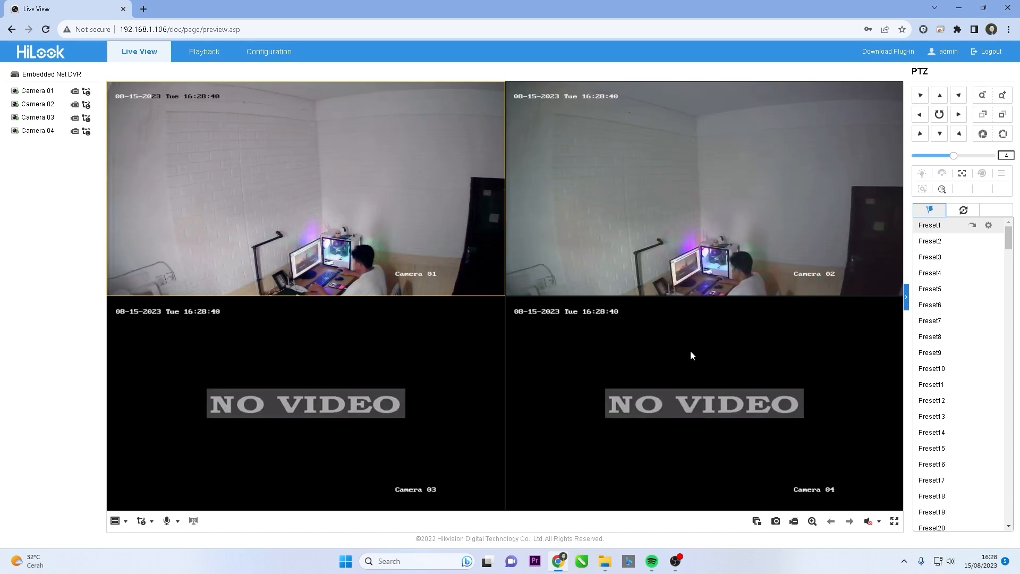
mouse_move(707, 377)
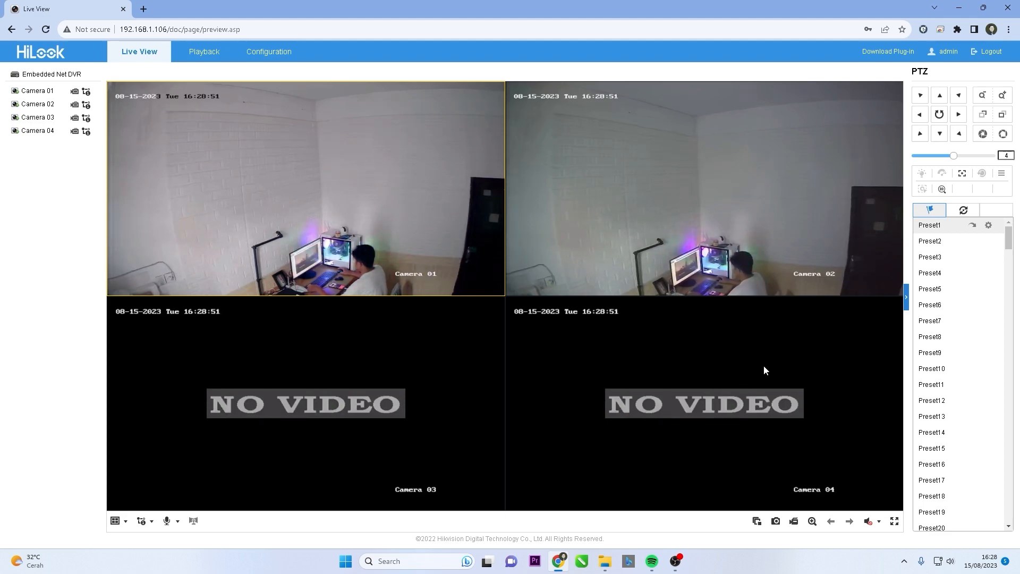
mouse_move(748, 434)
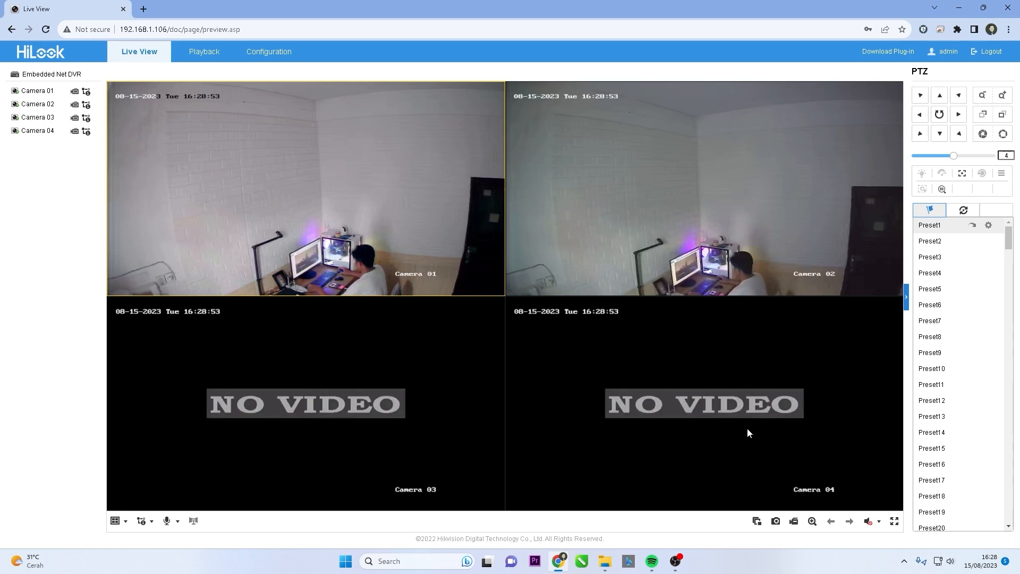
mouse_move(756, 437)
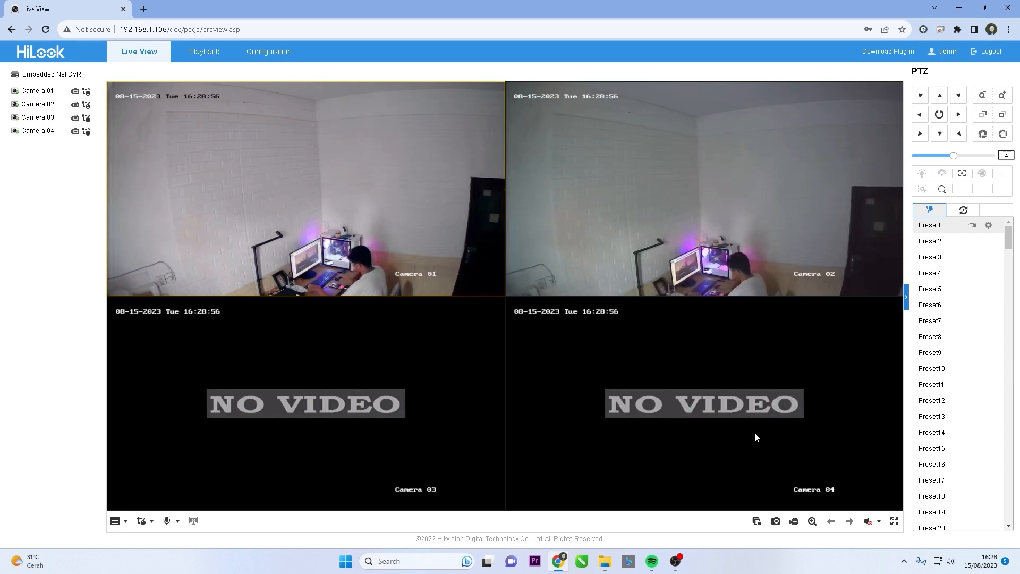